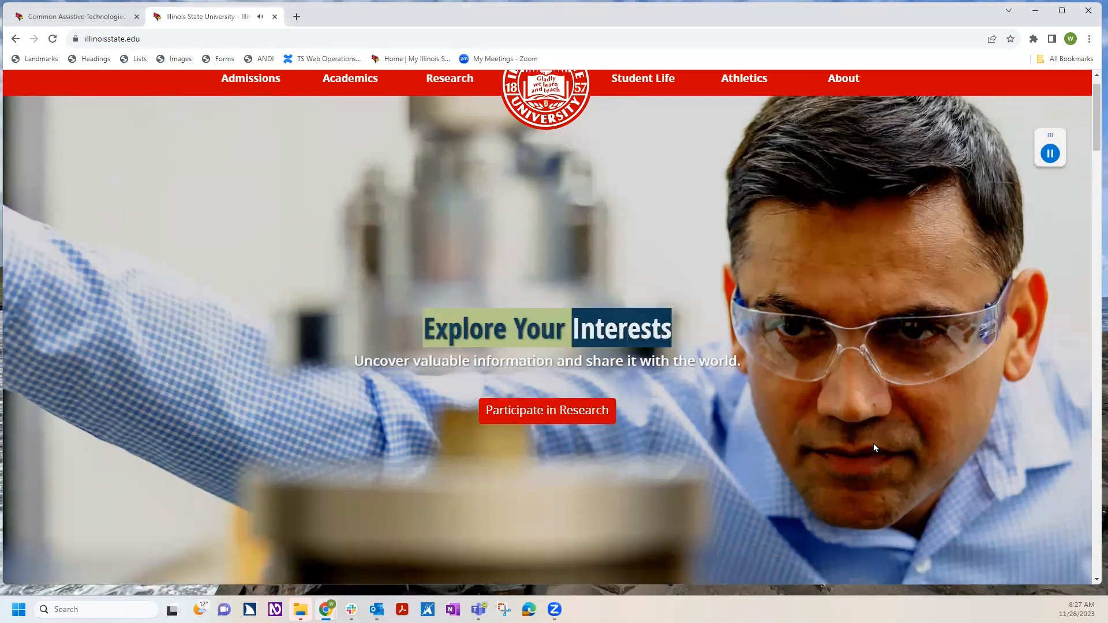
Switch the Illinois State University homepage into Speechify's simplified reader view
scroll("down", 3)
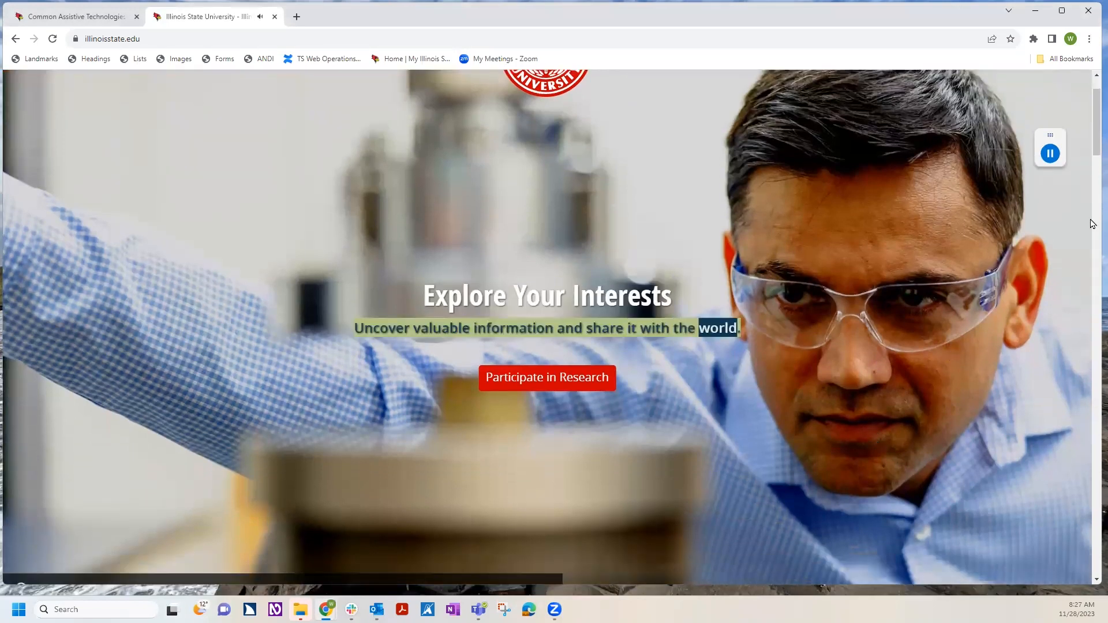
left_click(1050, 151)
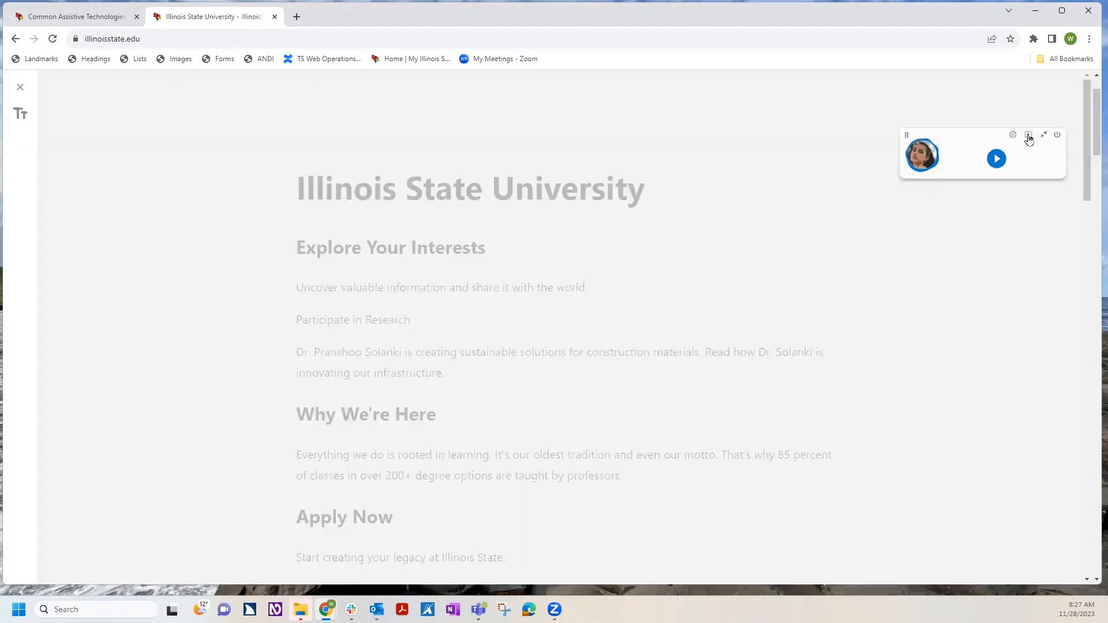
Raise the Reading Speed slider from 180 to 410 wpm (2.28x), then pause playback
left_click(996, 158)
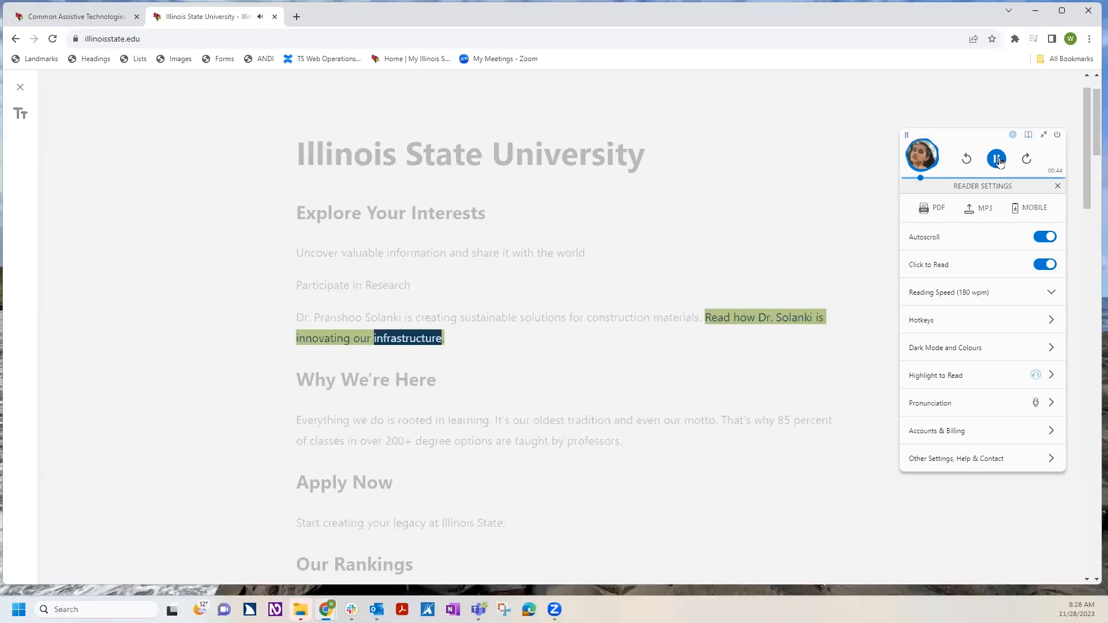
left_click(997, 158)
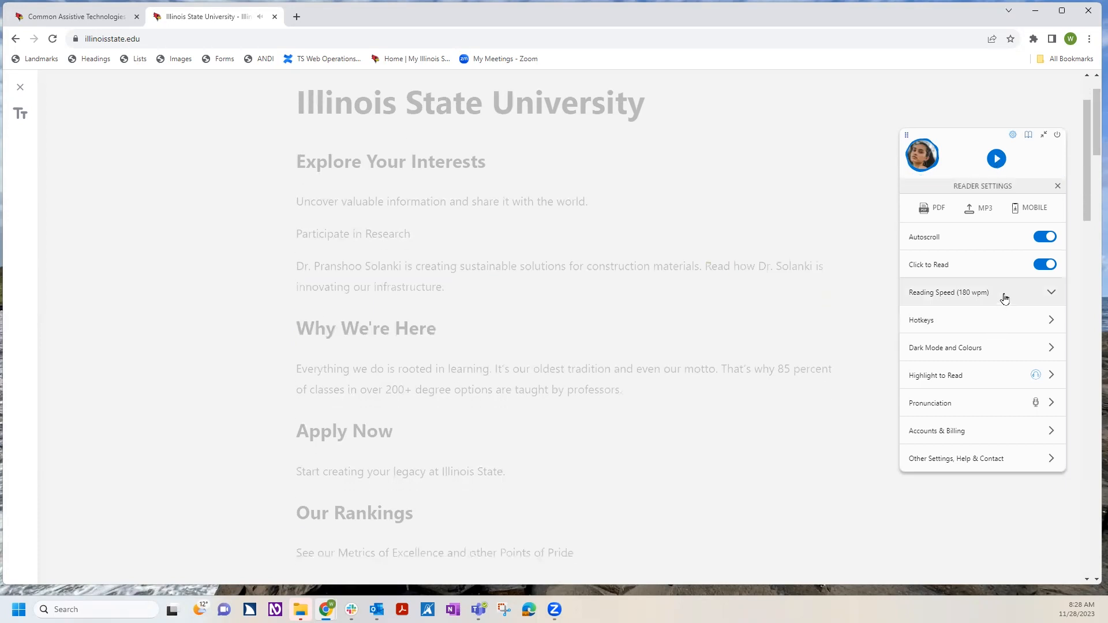
left_click(1051, 292)
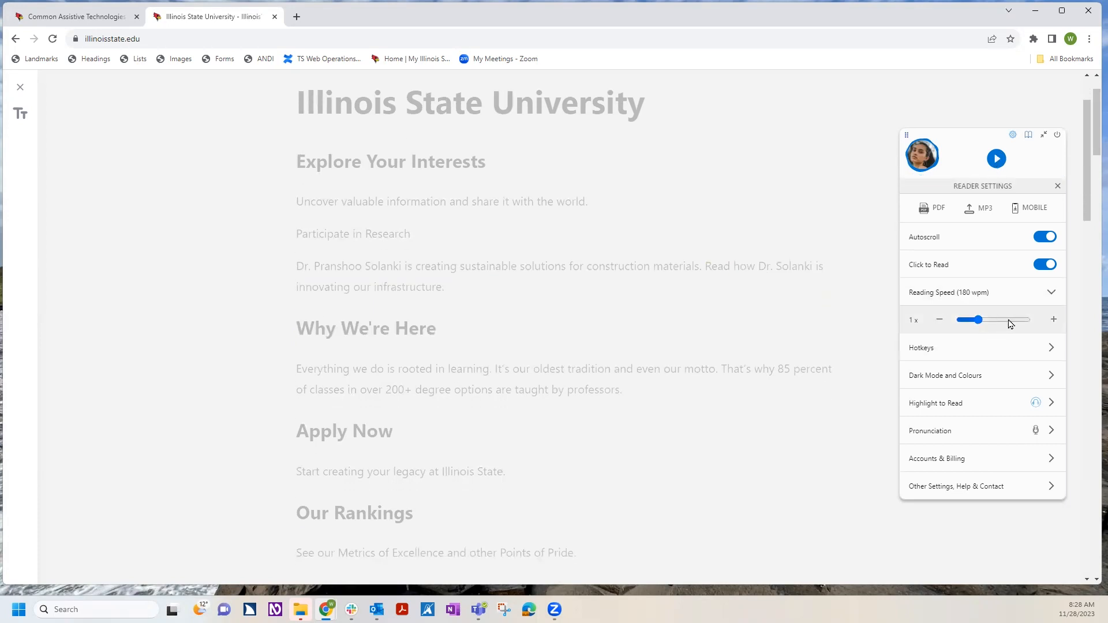
left_click_drag(977, 319, 1011, 319)
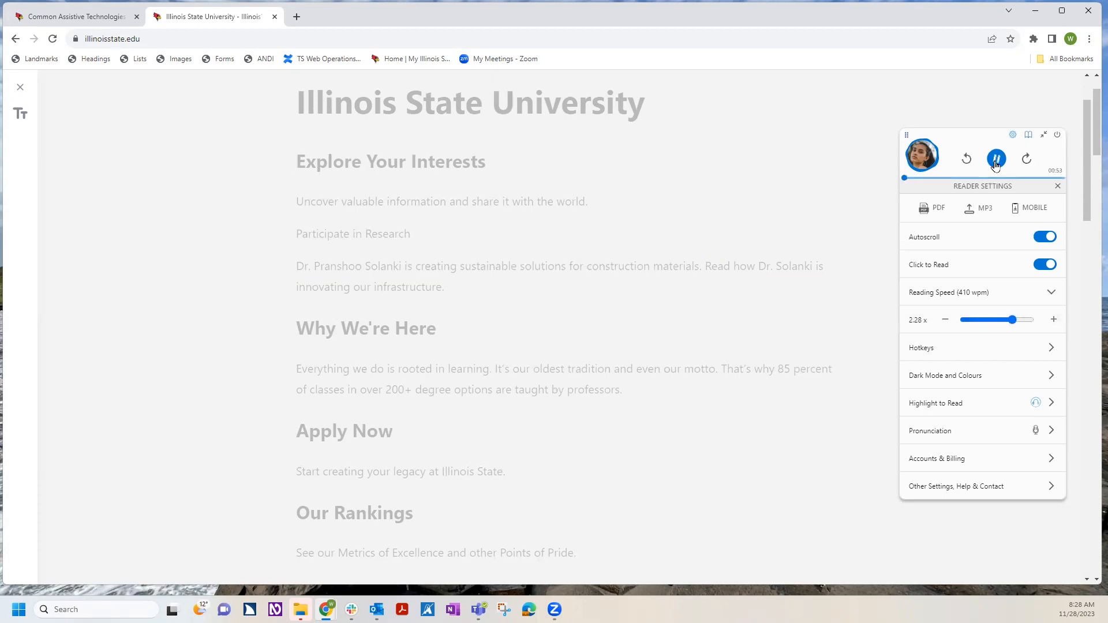
left_click(996, 158)
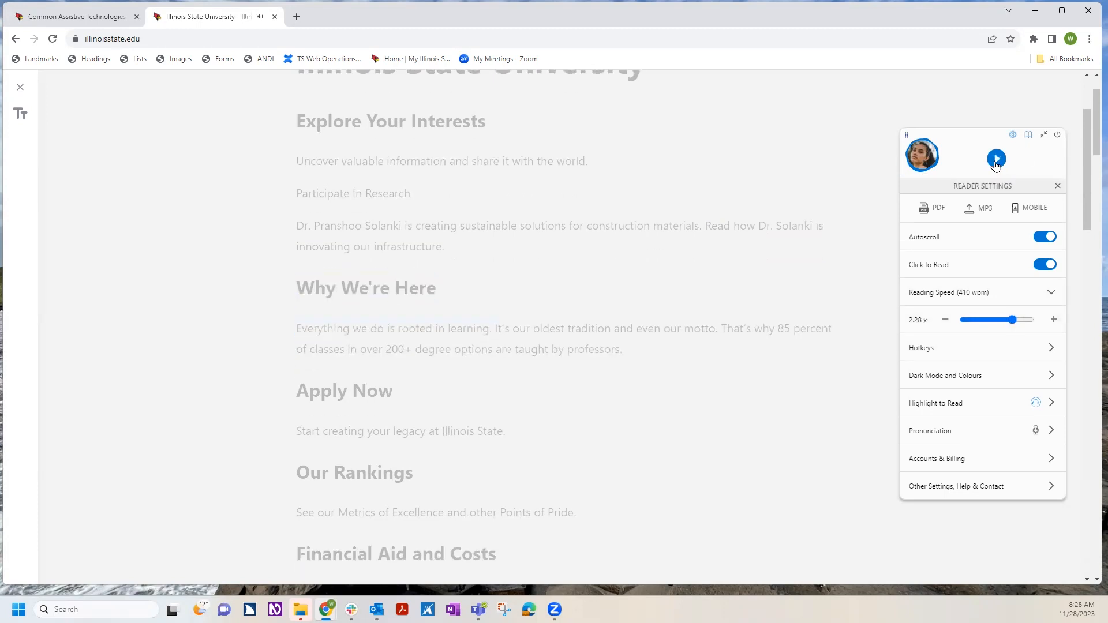
Apply Dark theme with Sentence Only, Light highlighting, and resume reading aloud
left_click(996, 157)
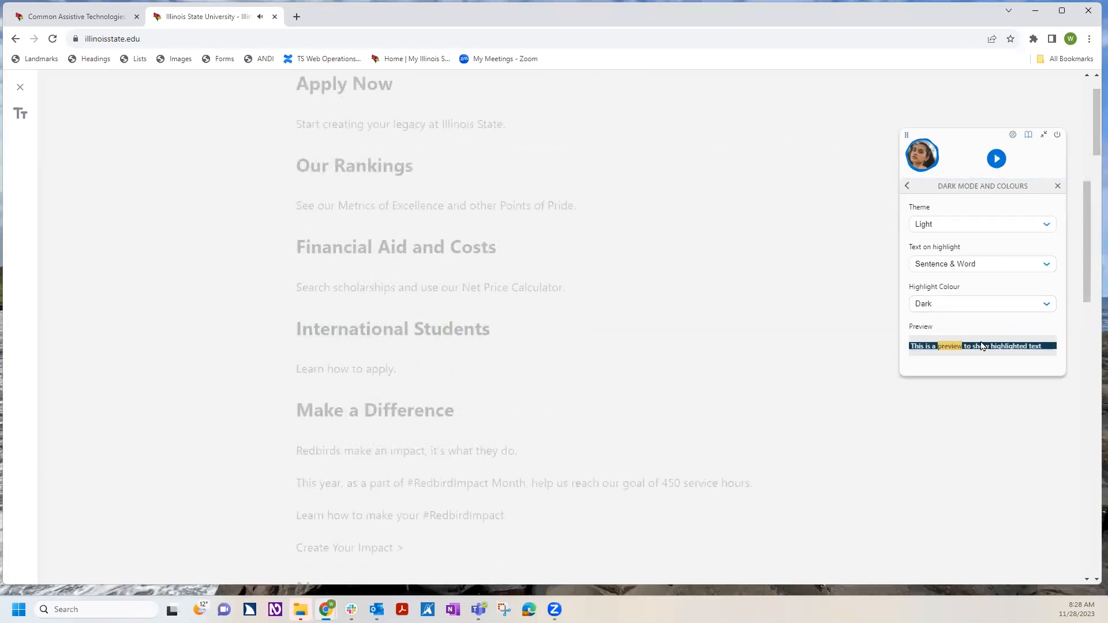
left_click(981, 224)
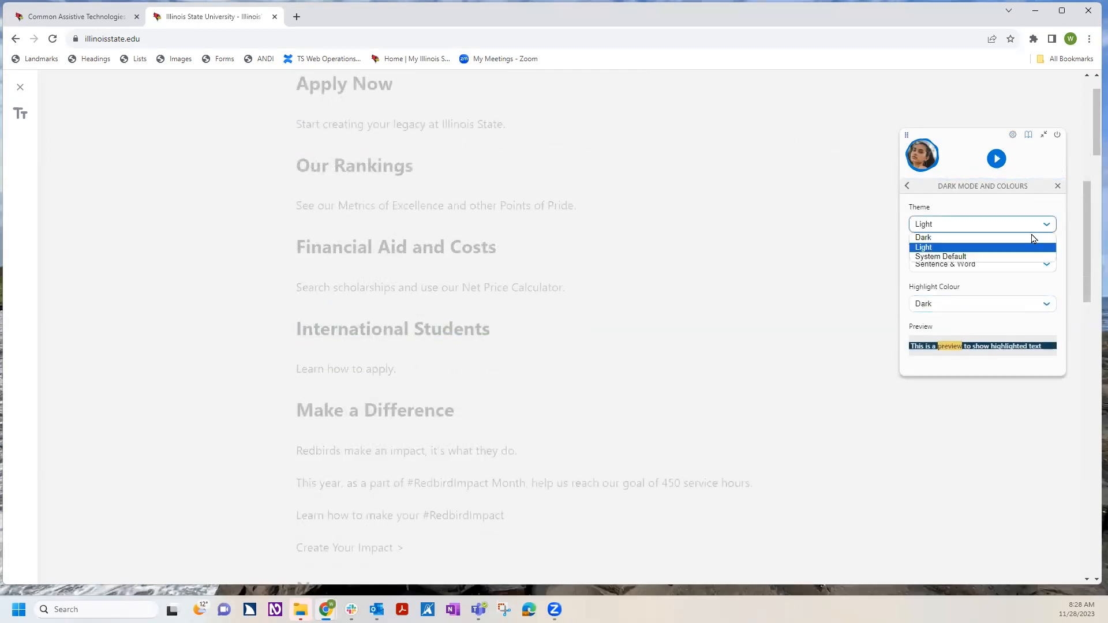
left_click(922, 237)
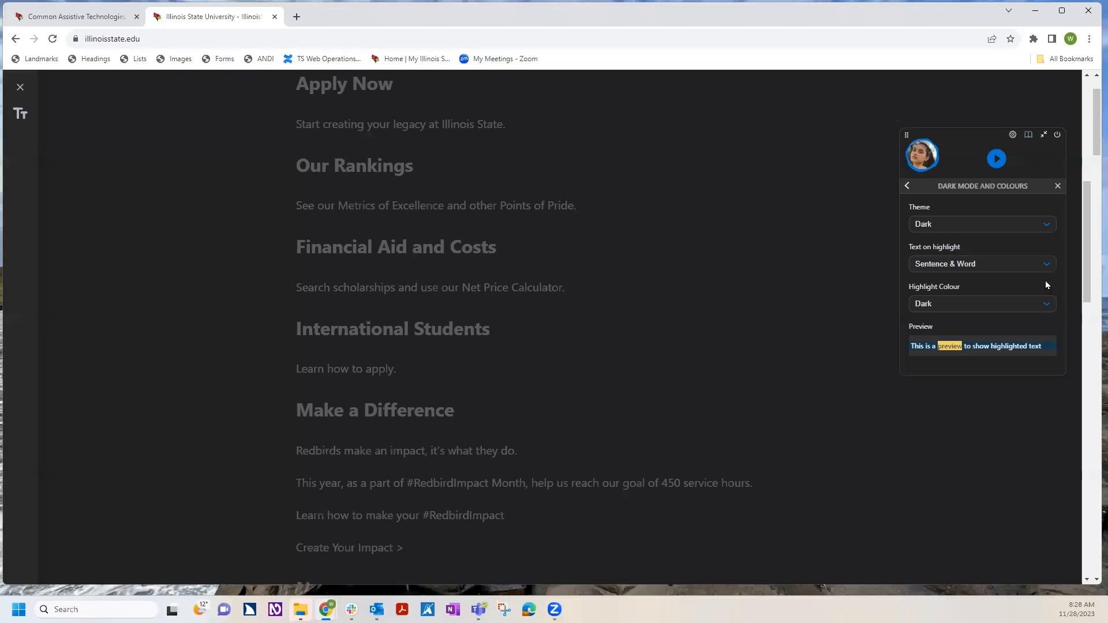
left_click(982, 264)
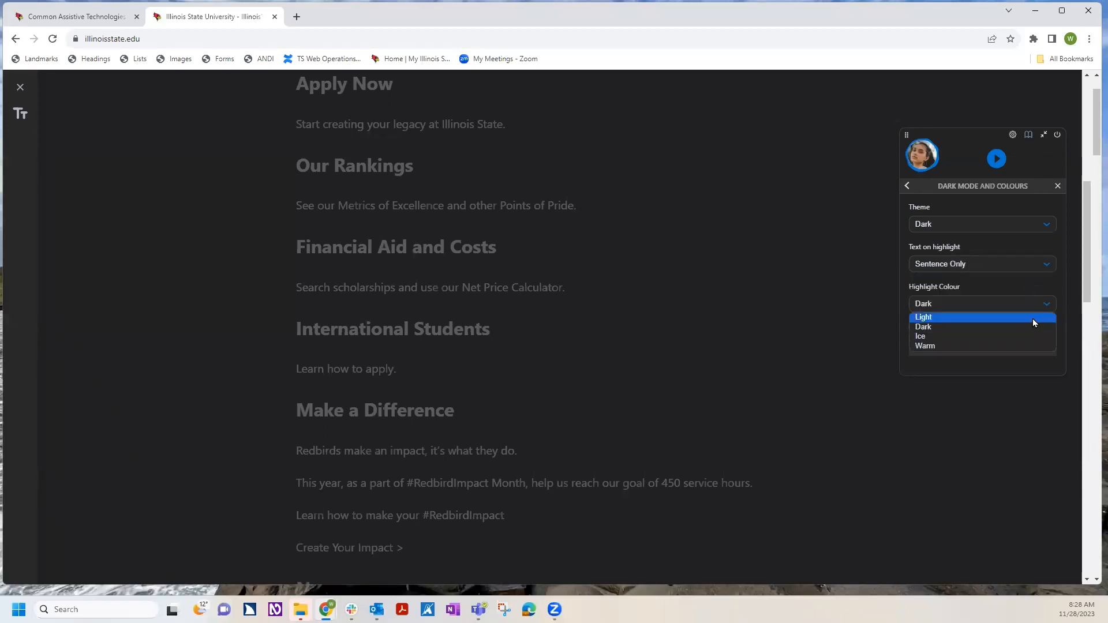
left_click(923, 316)
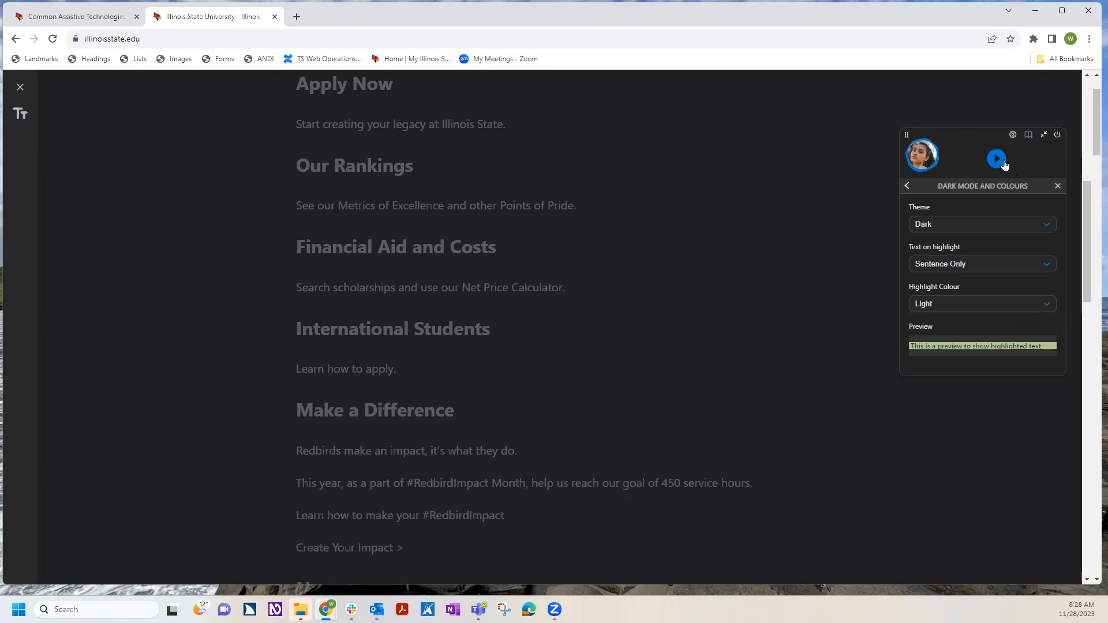
left_click(995, 157)
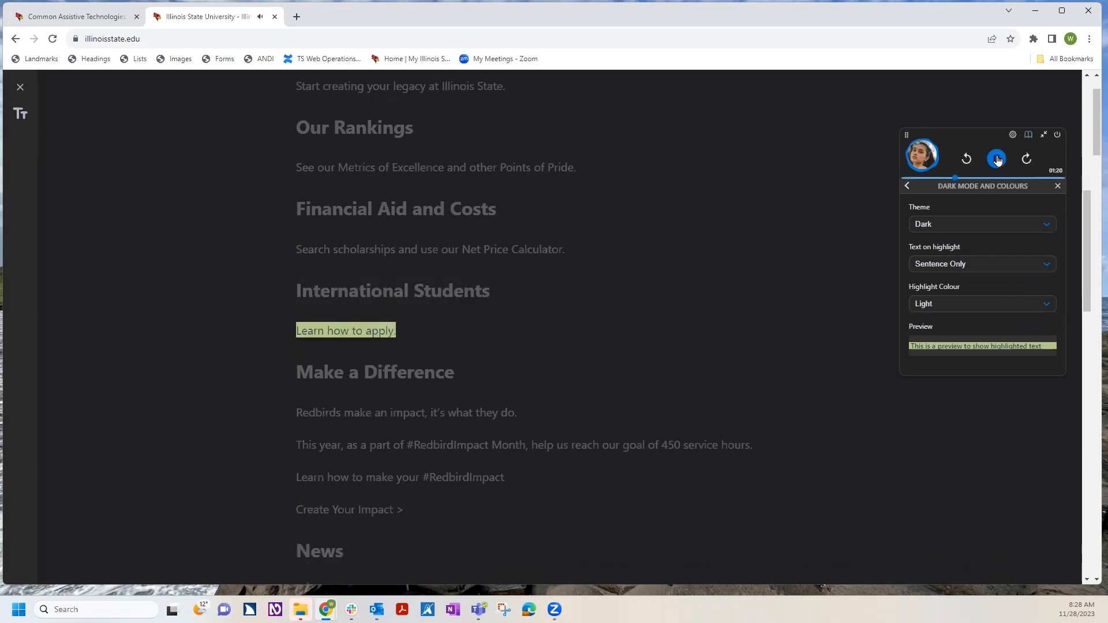
scroll("down", 3)
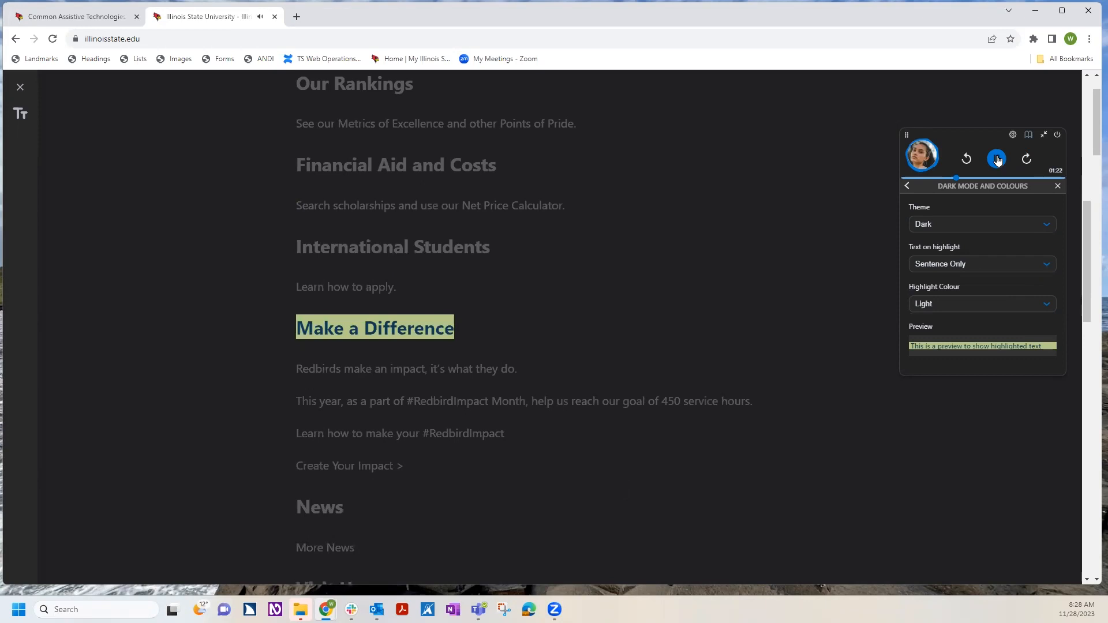